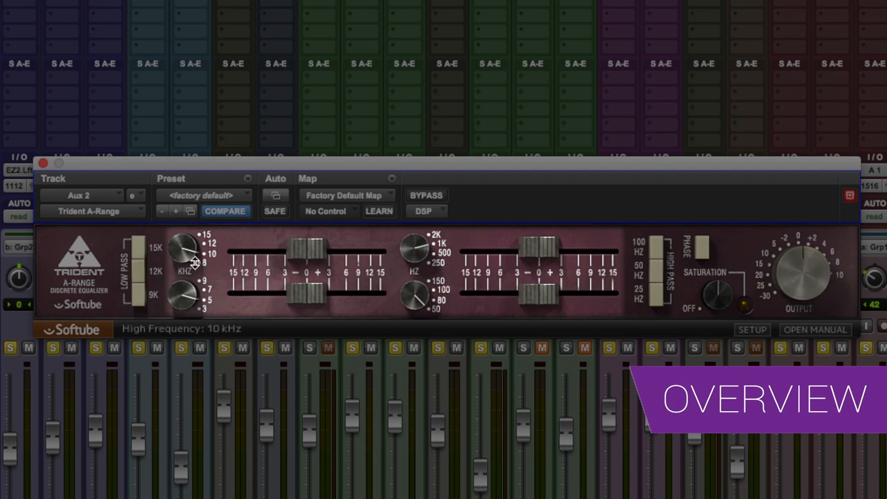
# Adjust the Aux 2 high band frequency, low band gain and saturation amount
pyautogui.moveTo(544, 253); pyautogui.dragTo(544, 295)
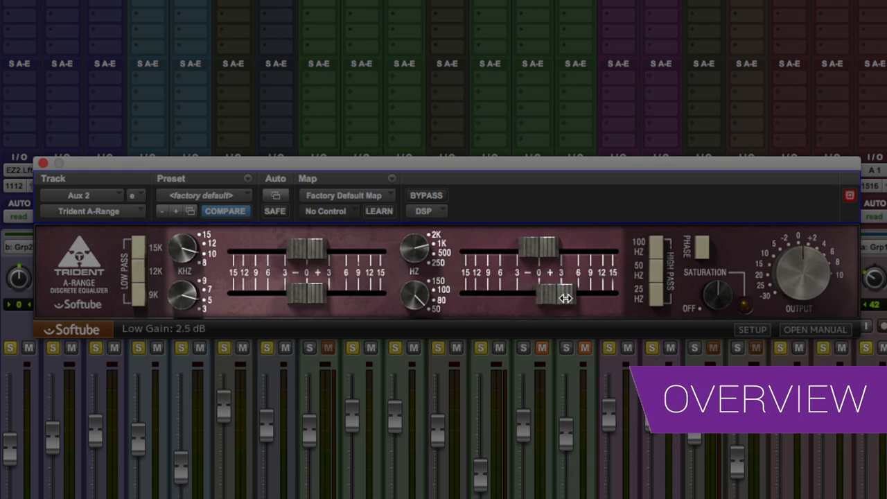
pyautogui.moveTo(565, 297); pyautogui.dragTo(509, 300)
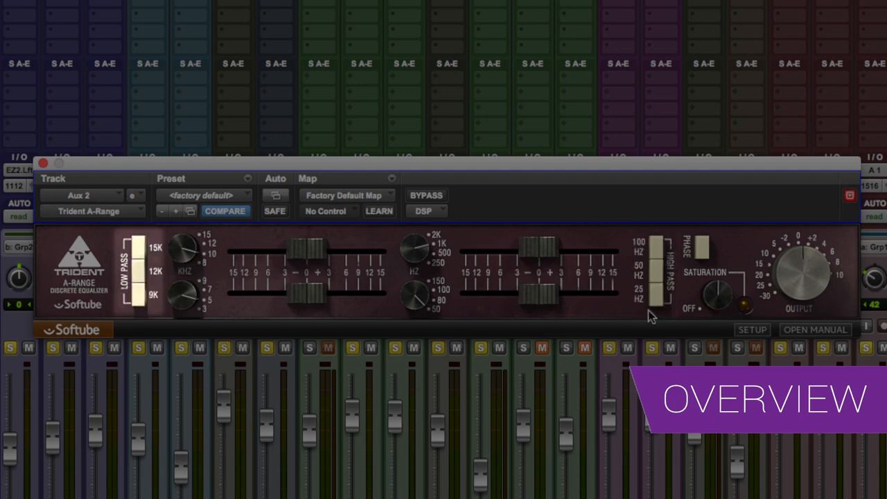
pyautogui.click(700, 249)
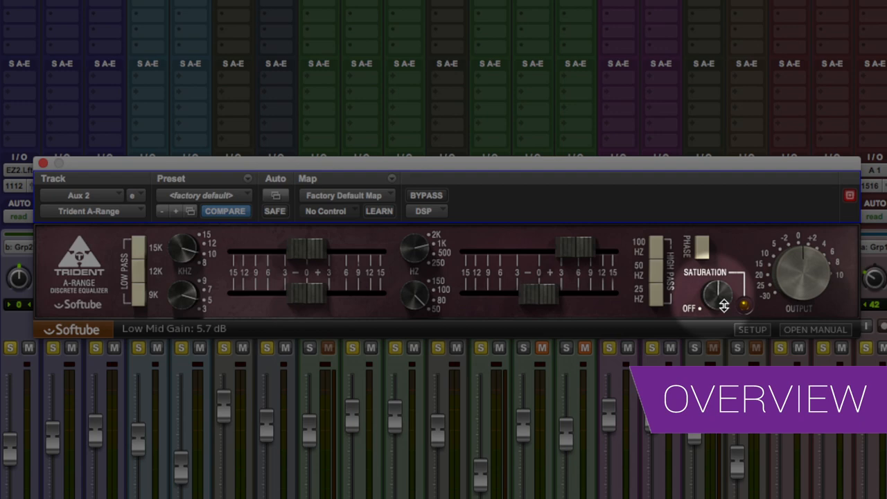
pyautogui.moveTo(721, 294); pyautogui.dragTo(724, 305)
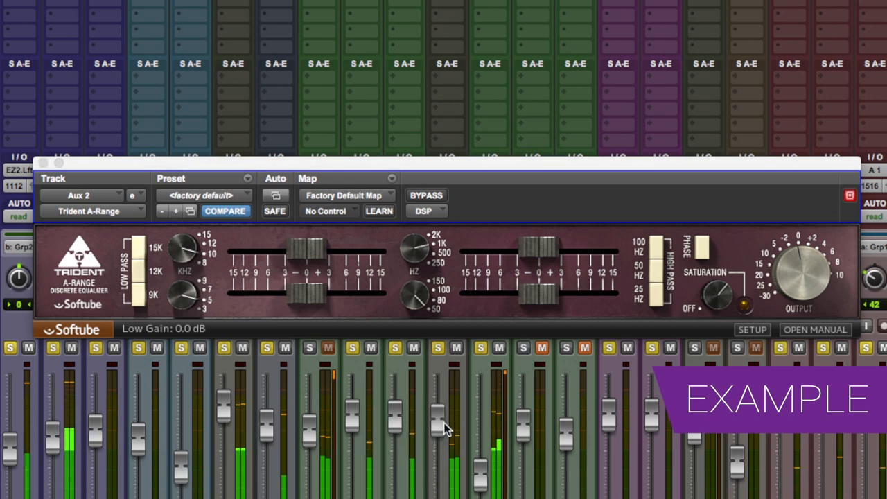
pyautogui.moveTo(484, 340)
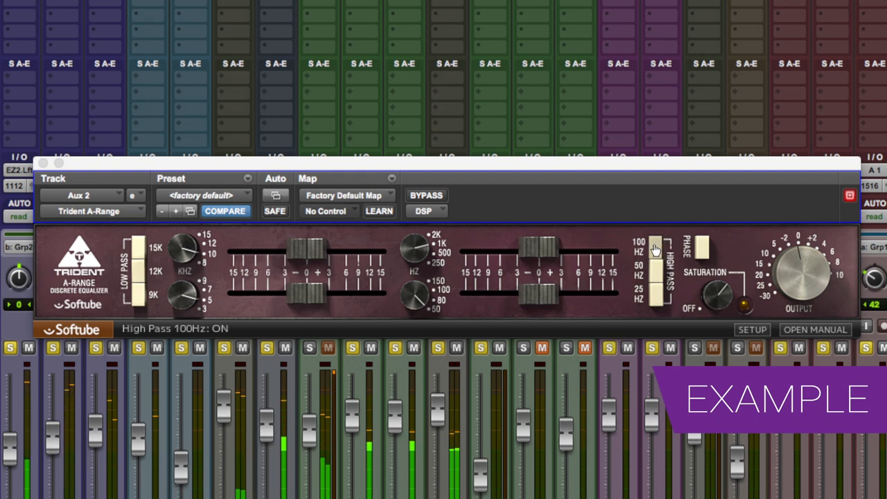
# Set the high pass to 25 Hz, high band to 15 kHz boosted ~3 dB, and engage low pass
pyautogui.moveTo(655, 250); pyautogui.dragTo(655, 302)
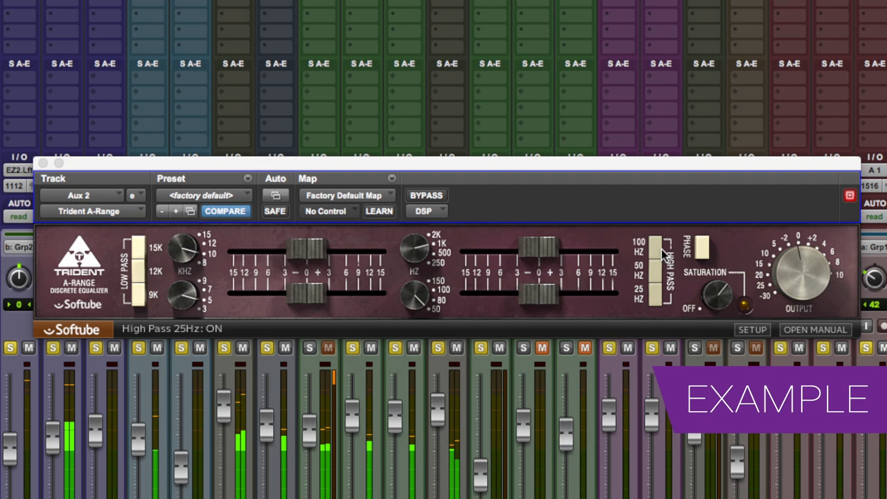
pyautogui.moveTo(661, 305)
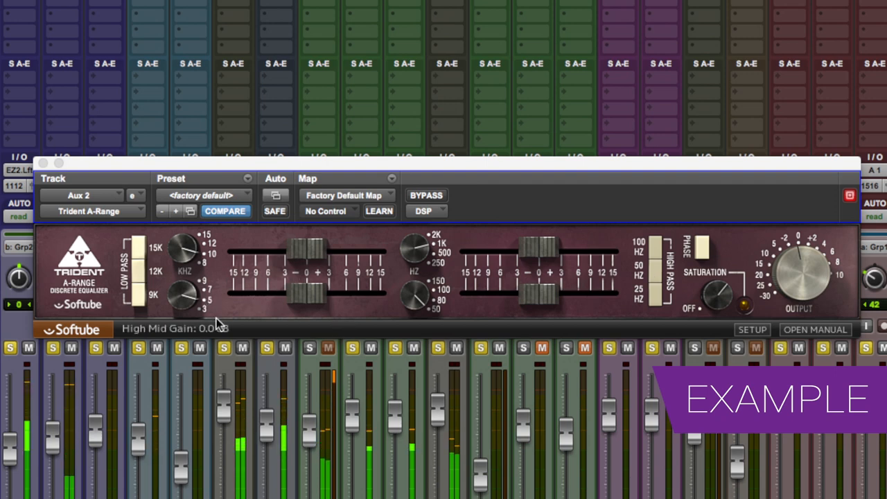
pyautogui.moveTo(187, 249); pyautogui.dragTo(189, 246)
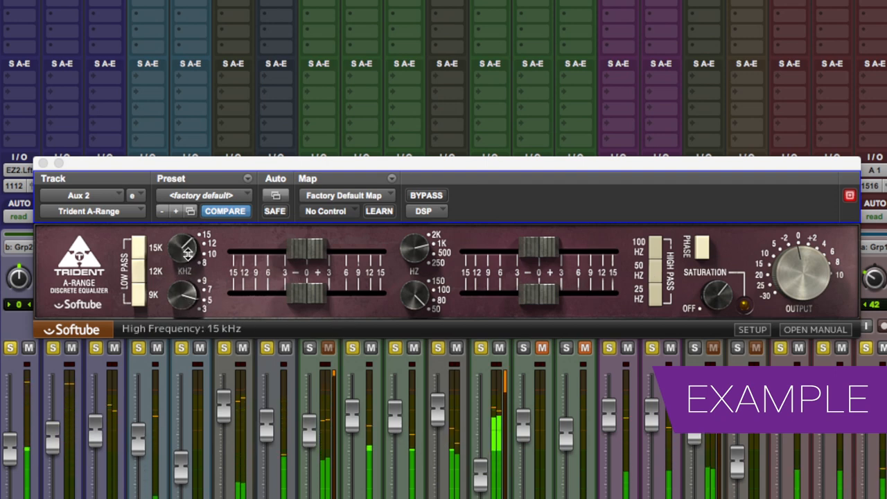
pyautogui.moveTo(185, 249); pyautogui.dragTo(180, 277)
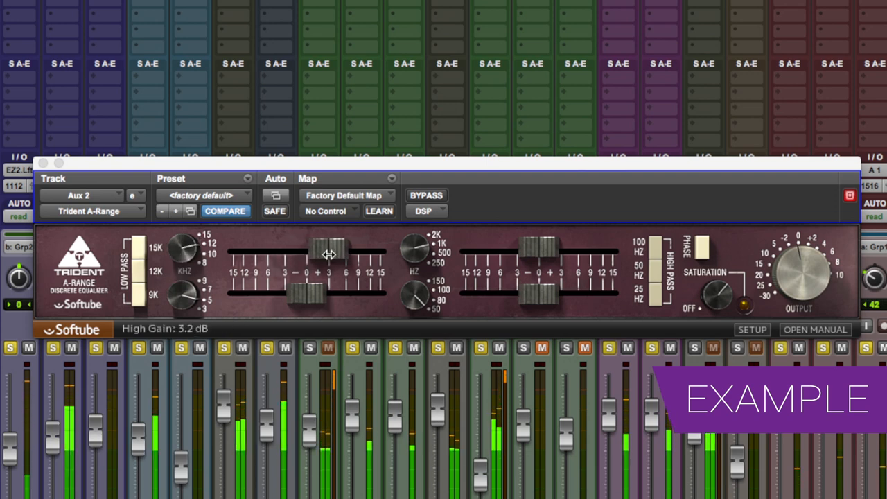
pyautogui.moveTo(329, 255); pyautogui.dragTo(329, 254)
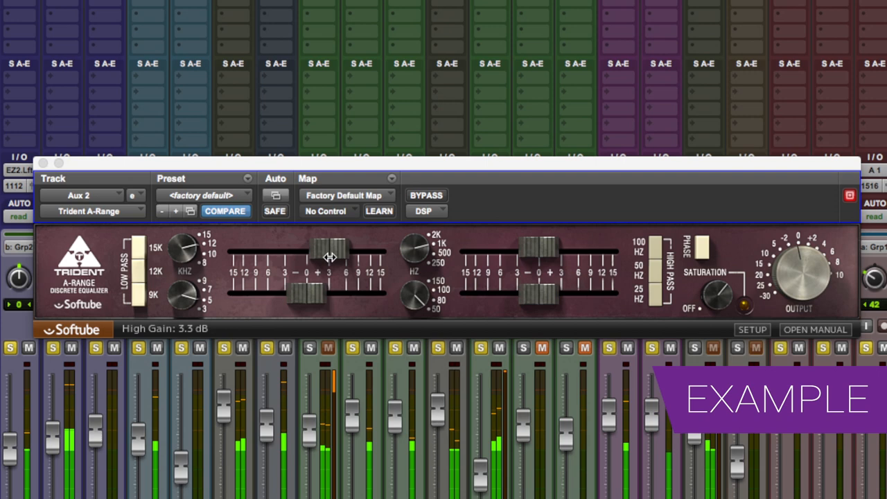
pyautogui.moveTo(327, 253); pyautogui.dragTo(327, 256)
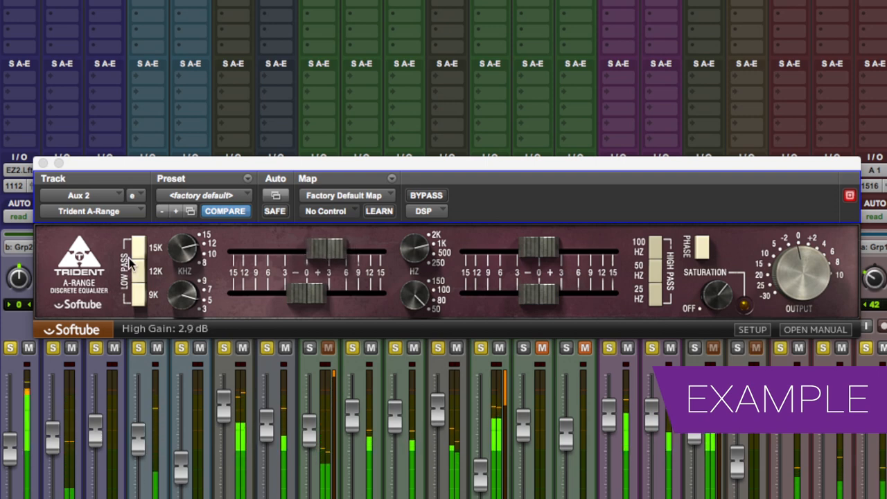
pyautogui.click(139, 248)
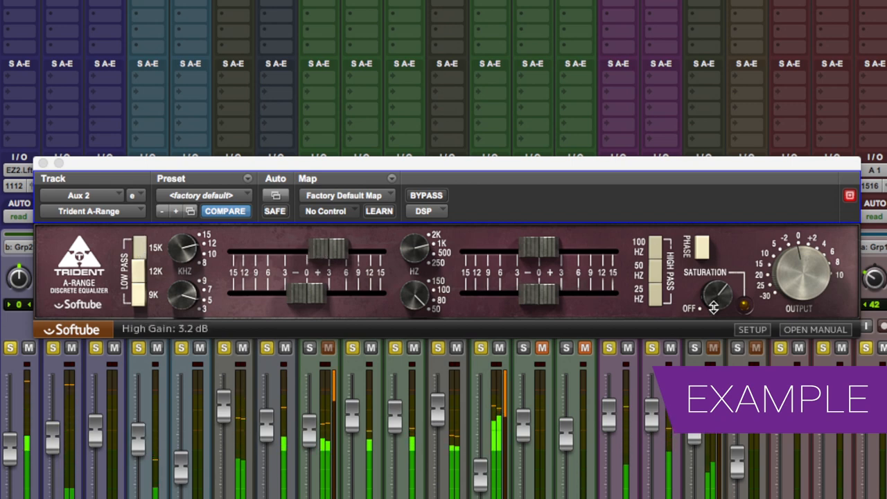
# Raise saturation to its maximum and boost the low band slightly
pyautogui.moveTo(718, 294); pyautogui.dragTo(721, 288)
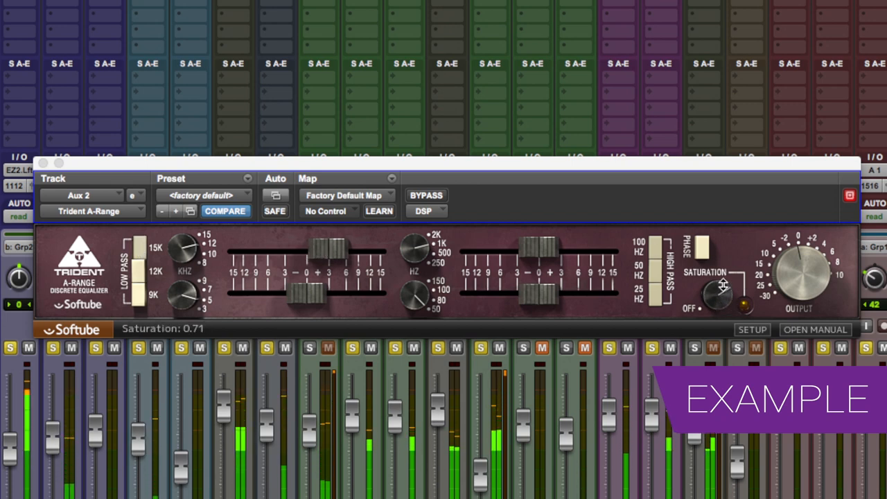
pyautogui.moveTo(720, 295); pyautogui.dragTo(724, 219)
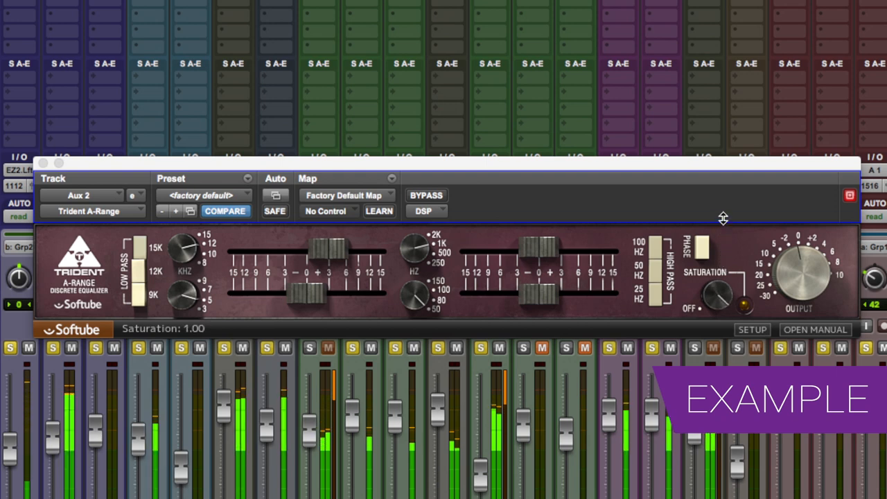
pyautogui.moveTo(718, 291); pyautogui.dragTo(717, 311)
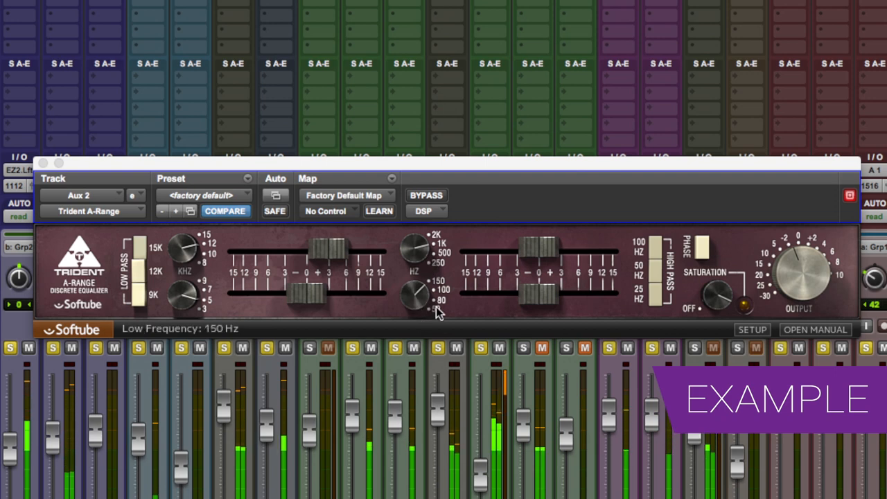
pyautogui.moveTo(540, 246); pyautogui.dragTo(547, 295)
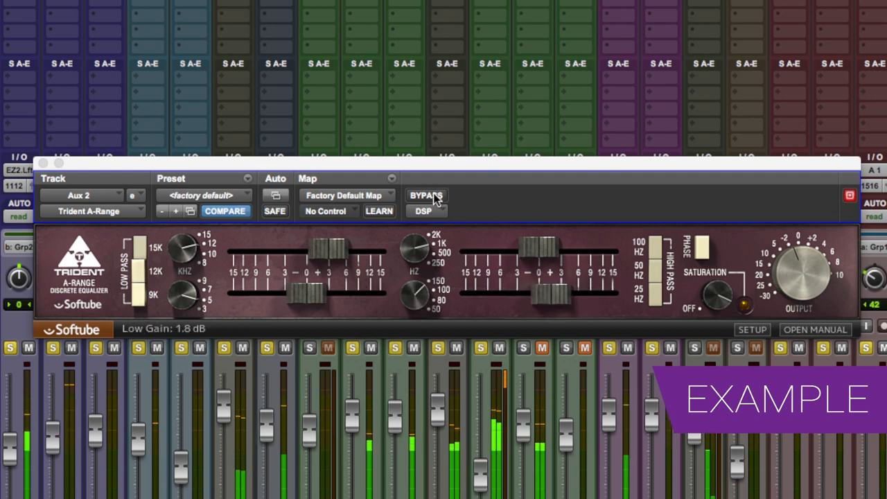
# Toggle the Trident EQ bypass off, on and off to A/B Aux 2
pyautogui.click(426, 195)
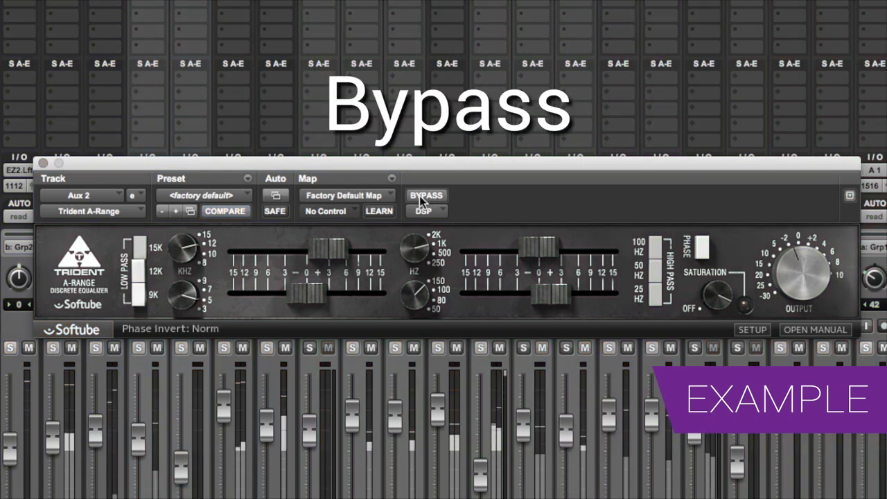
pyautogui.click(426, 194)
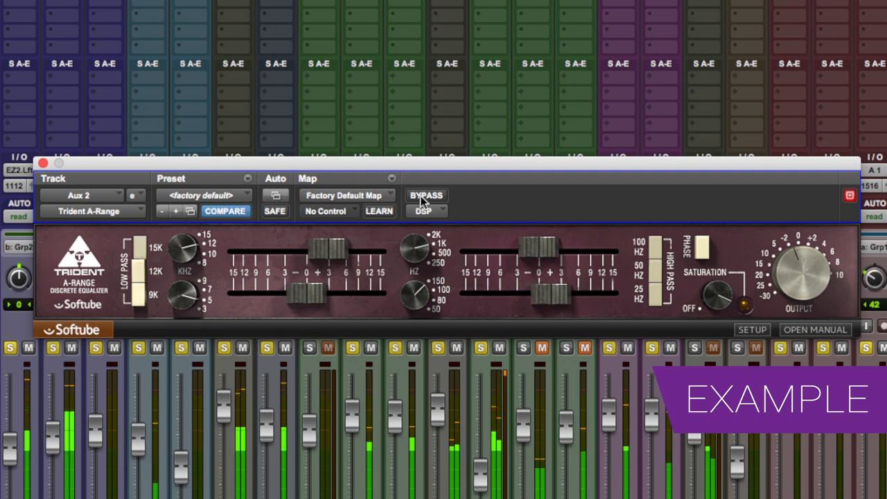
pyautogui.click(427, 195)
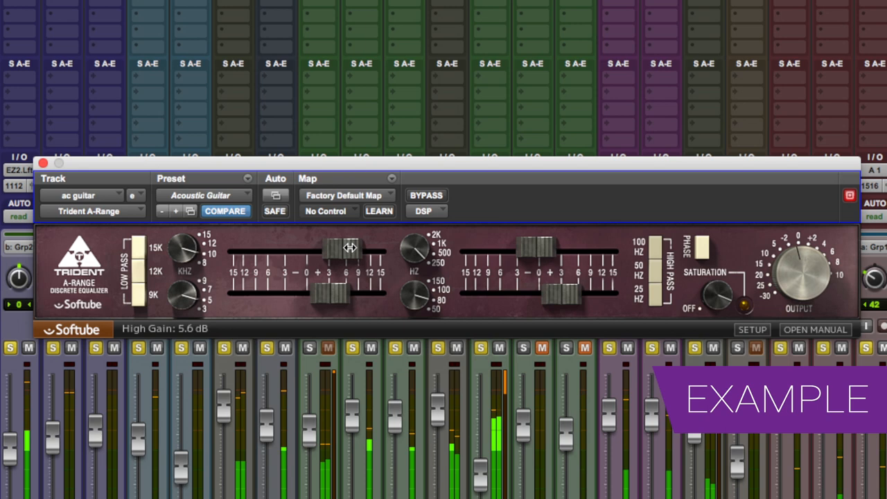
pyautogui.moveTo(430, 201)
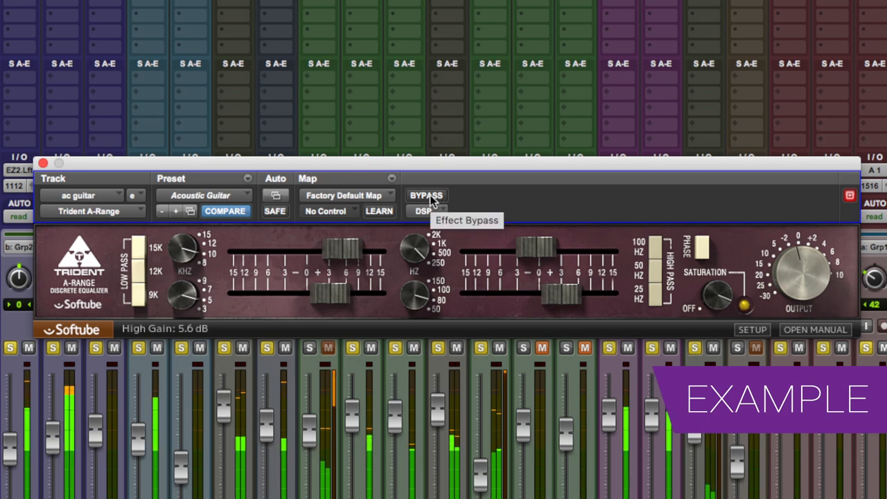
# A/B the ac guitar EQ with bypass while nudging the high band boost to about 5.7 dB
pyautogui.click(426, 194)
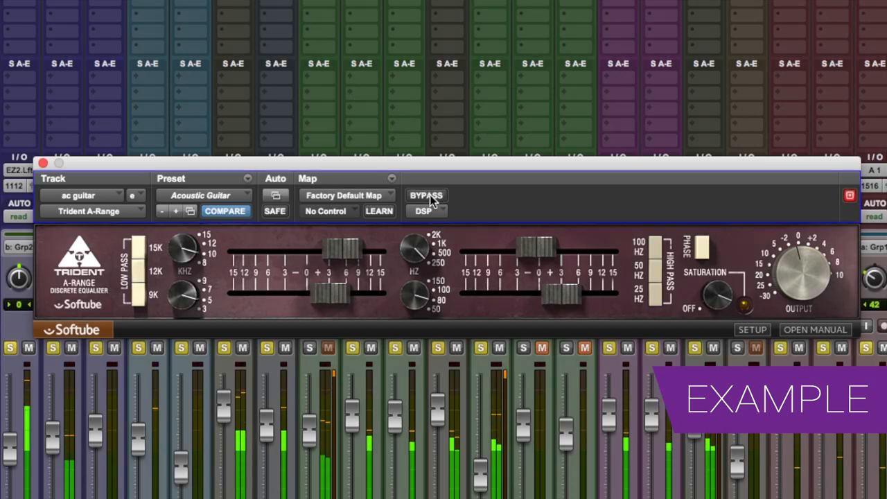
pyautogui.moveTo(340, 250); pyautogui.dragTo(350, 250)
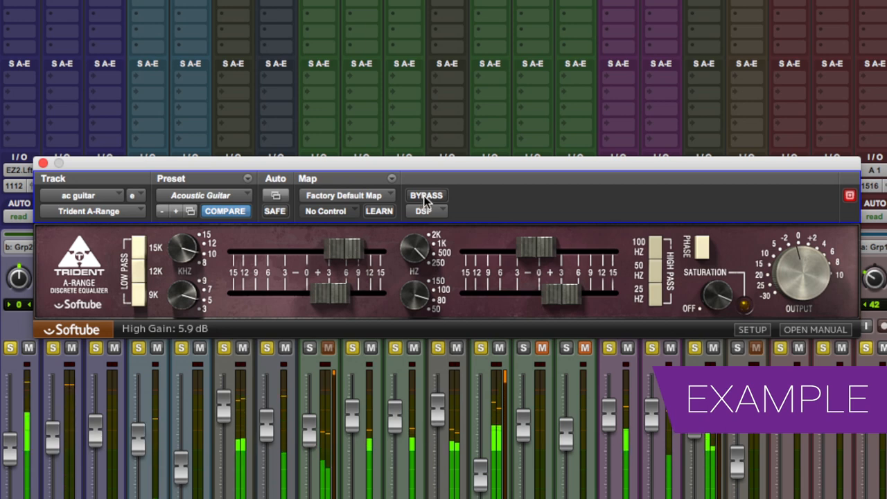
pyautogui.click(426, 195)
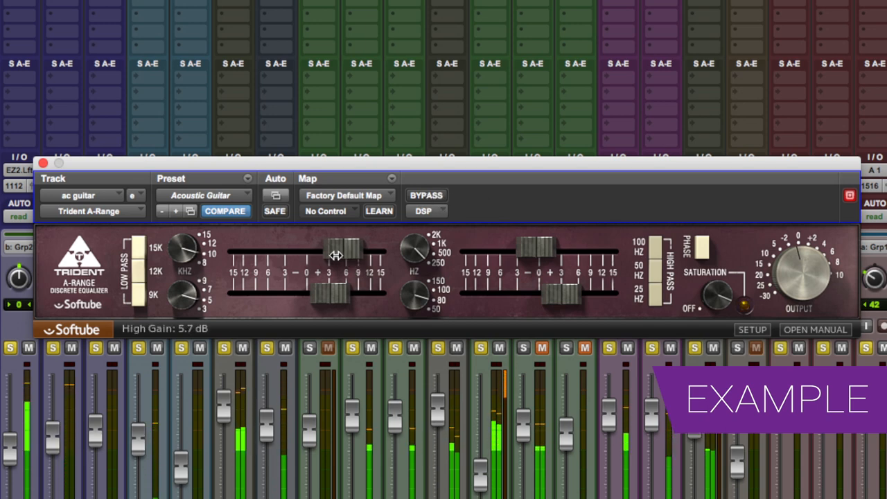
pyautogui.moveTo(336, 256); pyautogui.dragTo(316, 260)
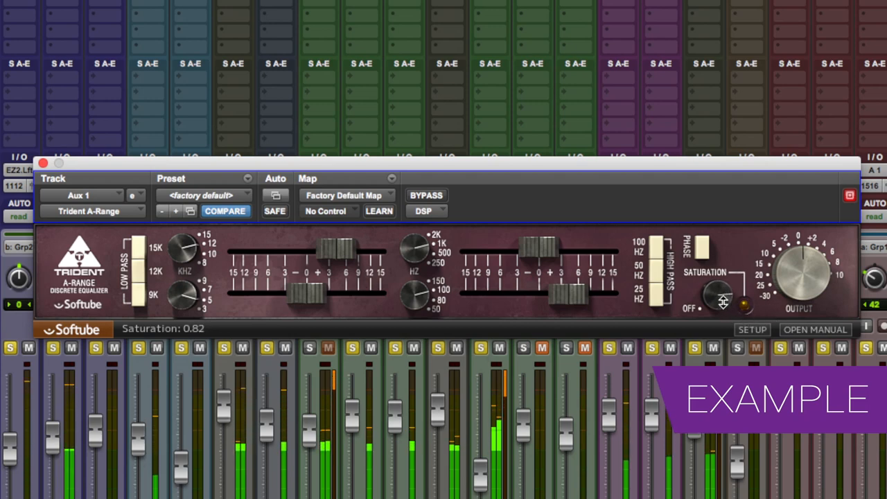
# Ease the Aux 1 saturation knob to about 0.79, then toggle bypass to compare
pyautogui.moveTo(721, 295); pyautogui.dragTo(720, 298)
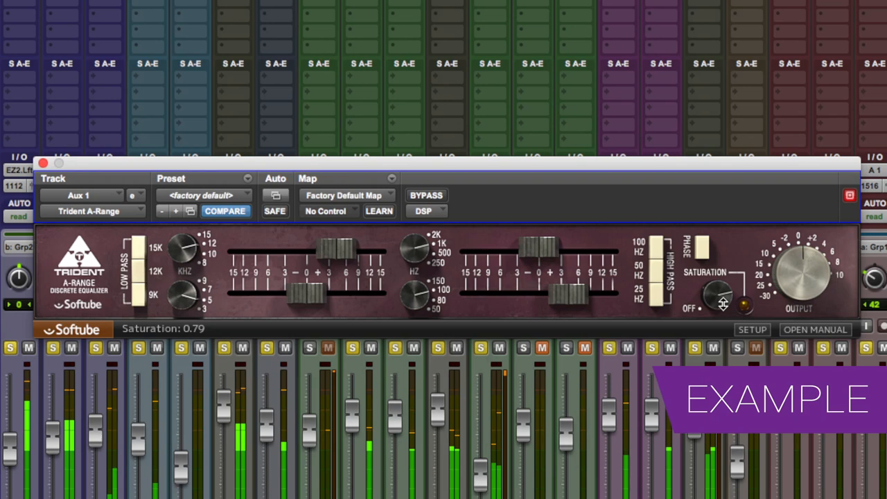
pyautogui.moveTo(721, 295); pyautogui.dragTo(717, 305)
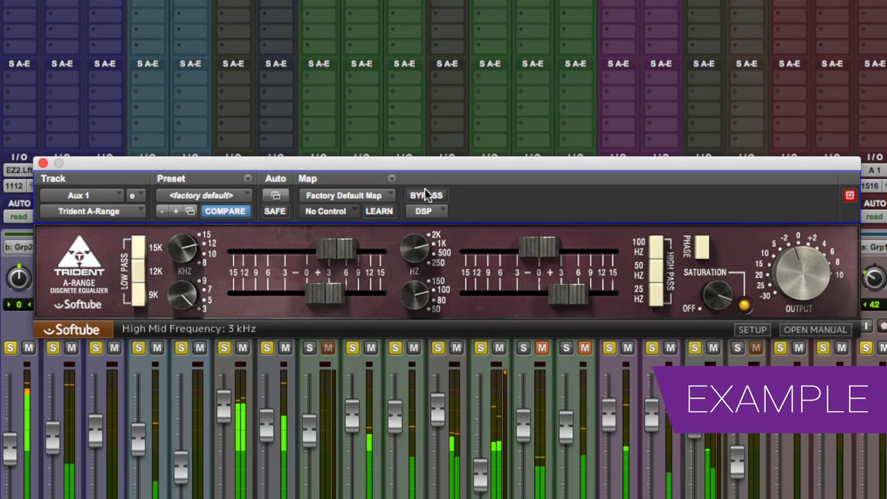
pyautogui.click(426, 195)
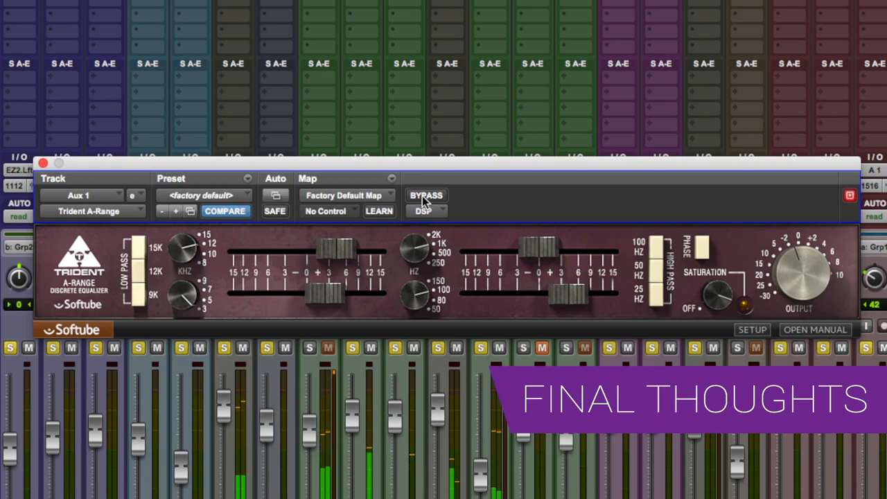
pyautogui.moveTo(454, 229)
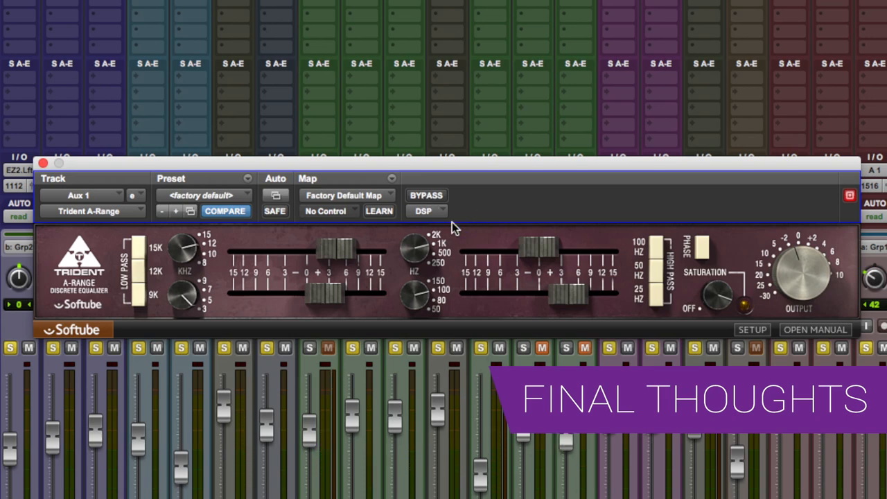
pyautogui.moveTo(479, 221)
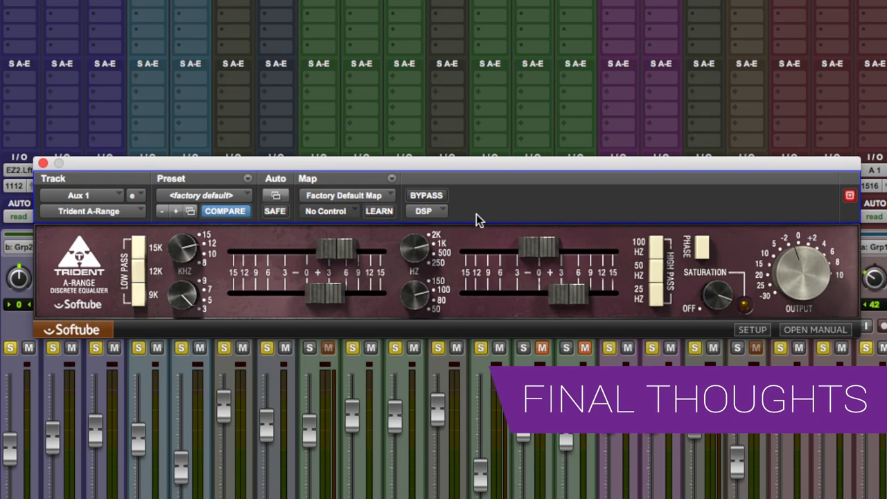
pyautogui.moveTo(485, 224)
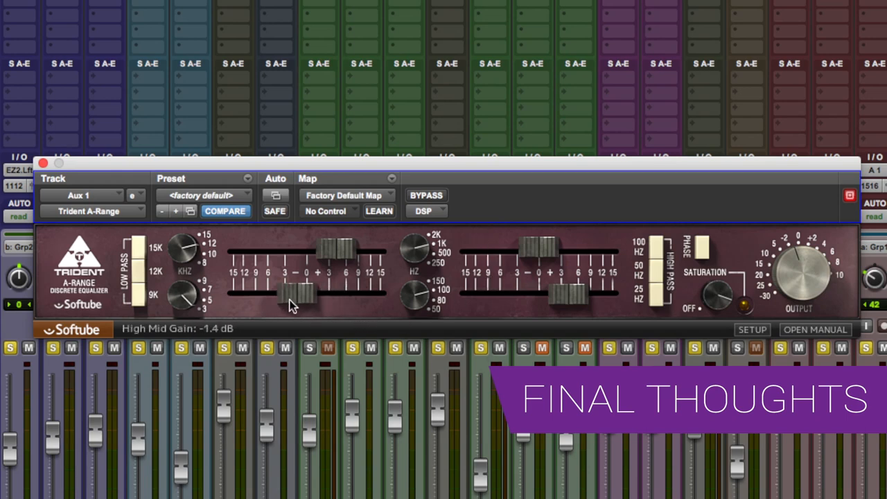
# Swing the Aux 1 high mid gain from a cut to about +1 dB and change the high-pass cutoff
pyautogui.moveTo(291, 305); pyautogui.dragTo(322, 291)
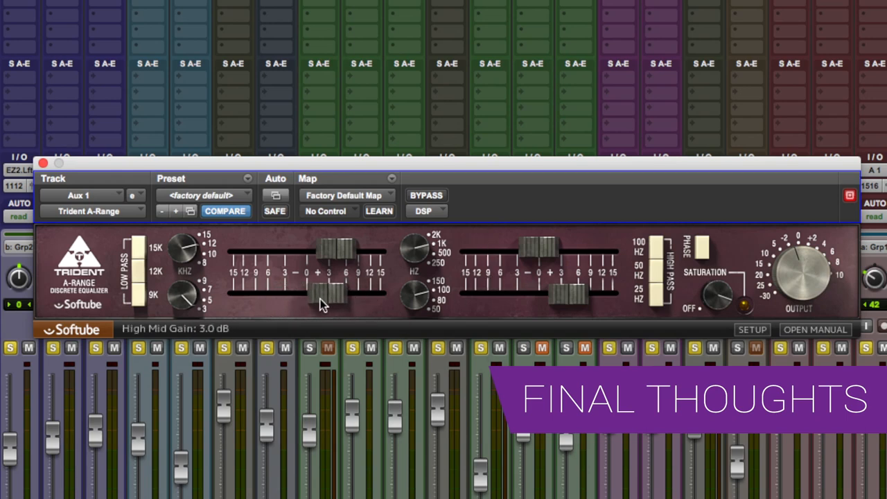
pyautogui.moveTo(325, 291); pyautogui.dragTo(308, 301)
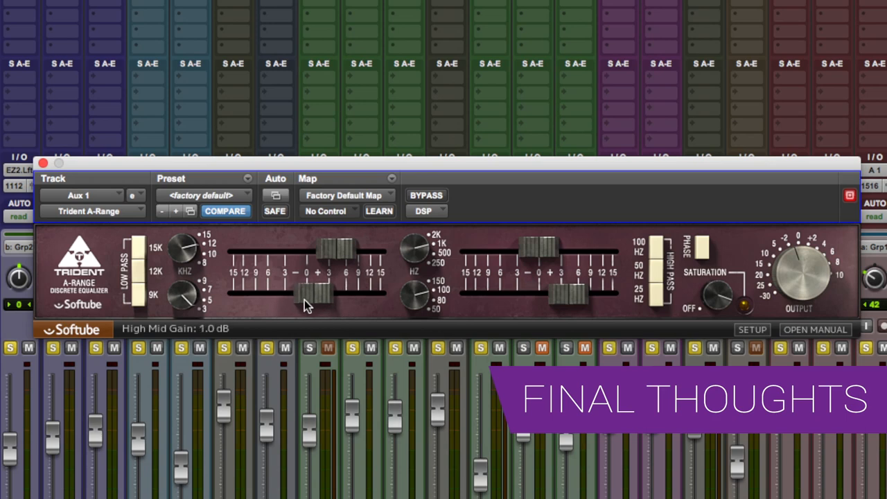
pyautogui.moveTo(720, 291); pyautogui.dragTo(727, 281)
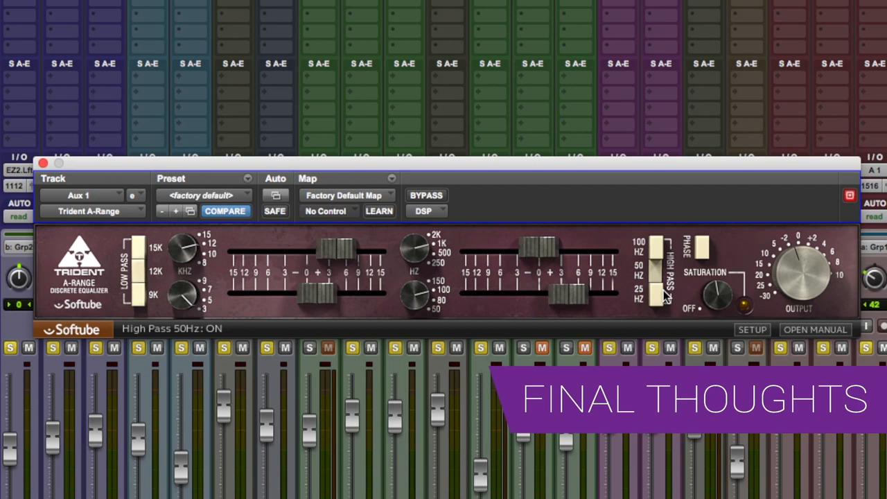
pyautogui.moveTo(655, 284); pyautogui.dragTo(655, 252)
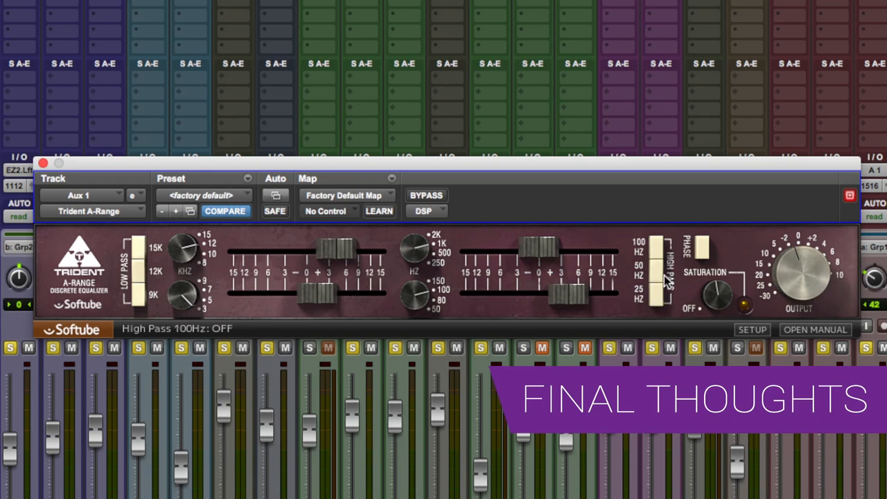
pyautogui.moveTo(657, 289)
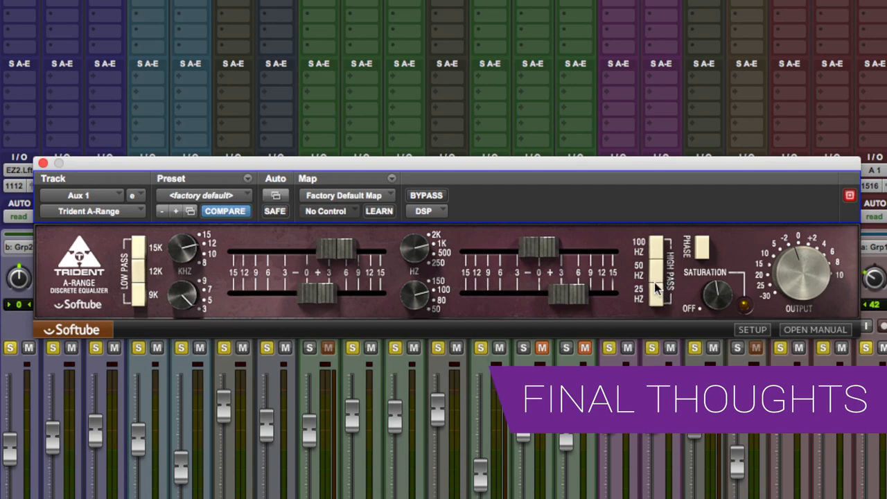